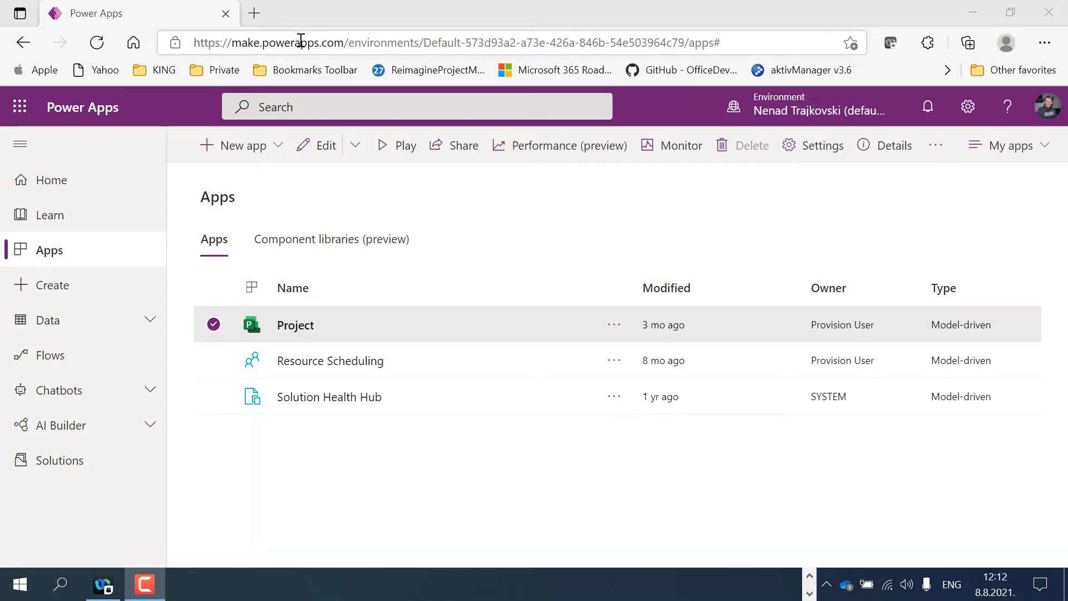
{"action": "mouse_move", "coordinate": [294, 325]}
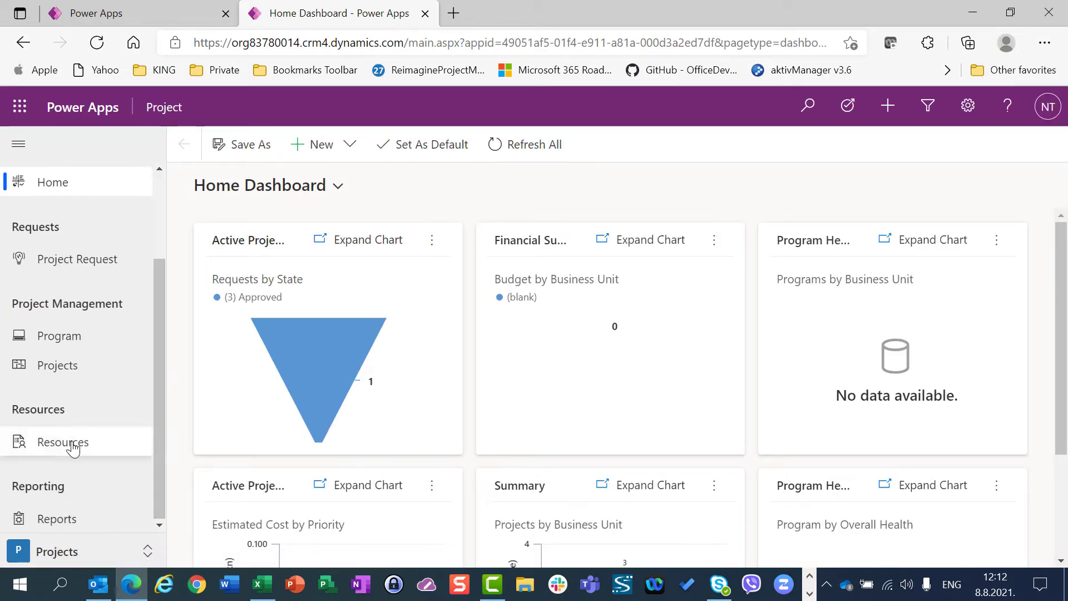
- Show the Project app's list of active bookable resources
{"action": "left_click", "coordinate": [62, 442]}
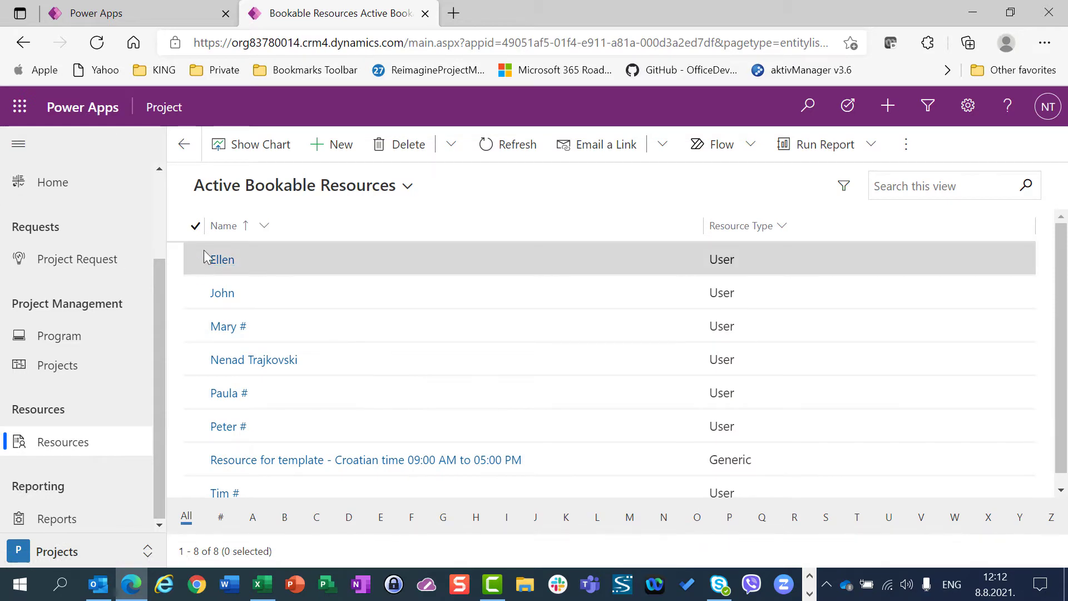
- Mark Ellen through Peter and Tim, skipping the generic Croatian template resource row
{"action": "left_click", "coordinate": [196, 259]}
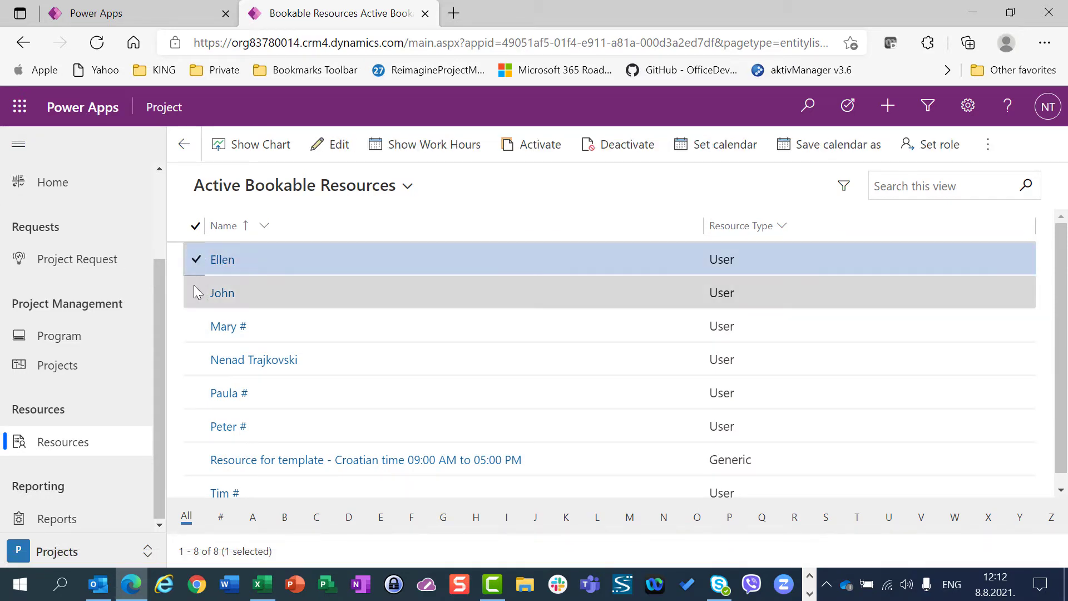
{"action": "left_click", "coordinate": [196, 292]}
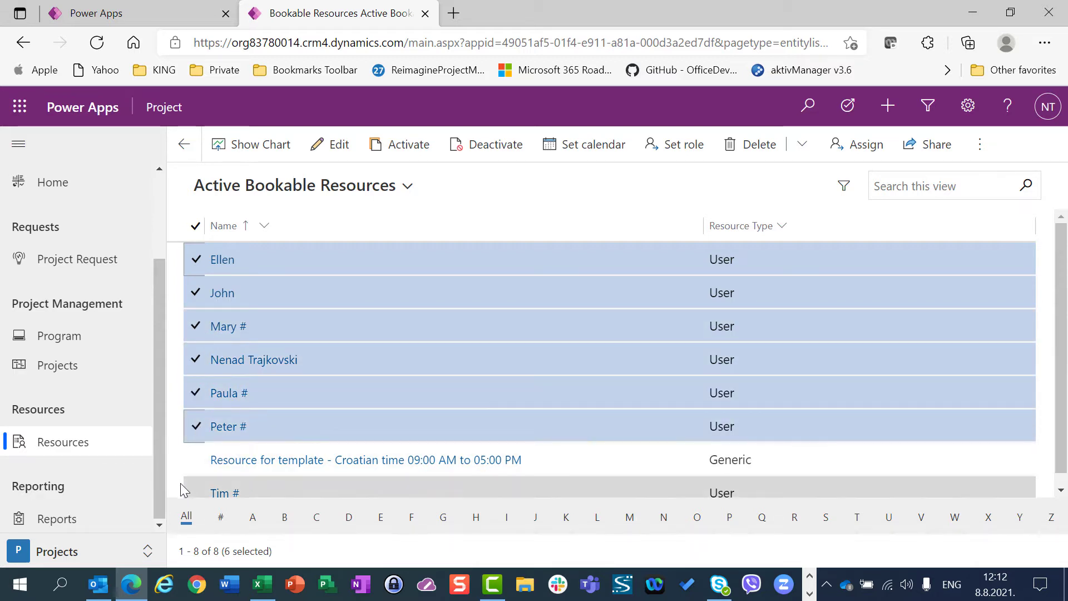
{"action": "scroll", "scroll_direction": "down", "scroll_amount": 3}
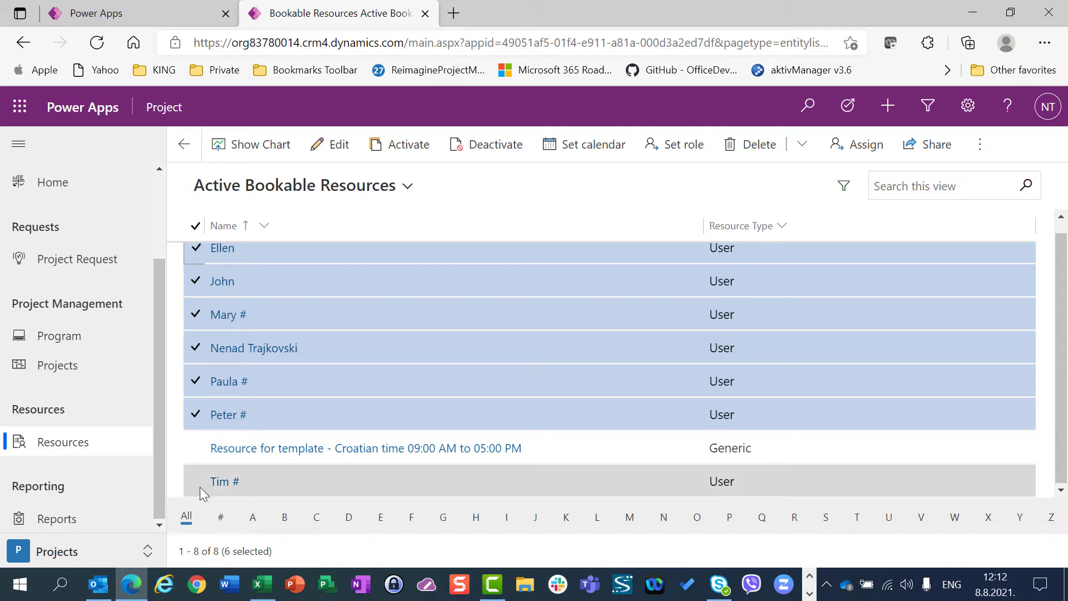
{"action": "left_click", "coordinate": [194, 480]}
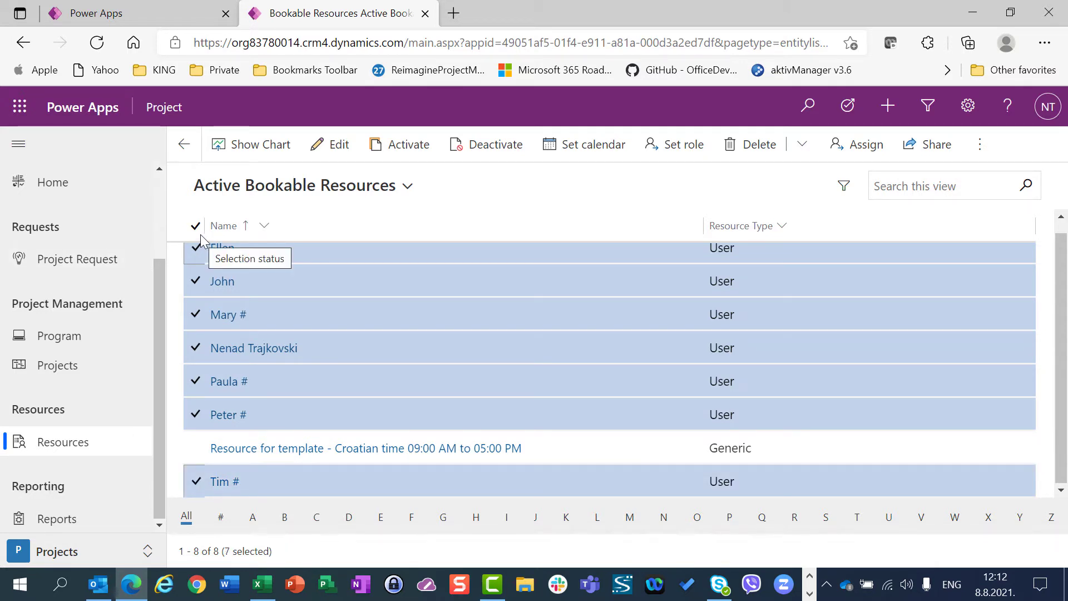
{"action": "mouse_move", "coordinate": [420, 391]}
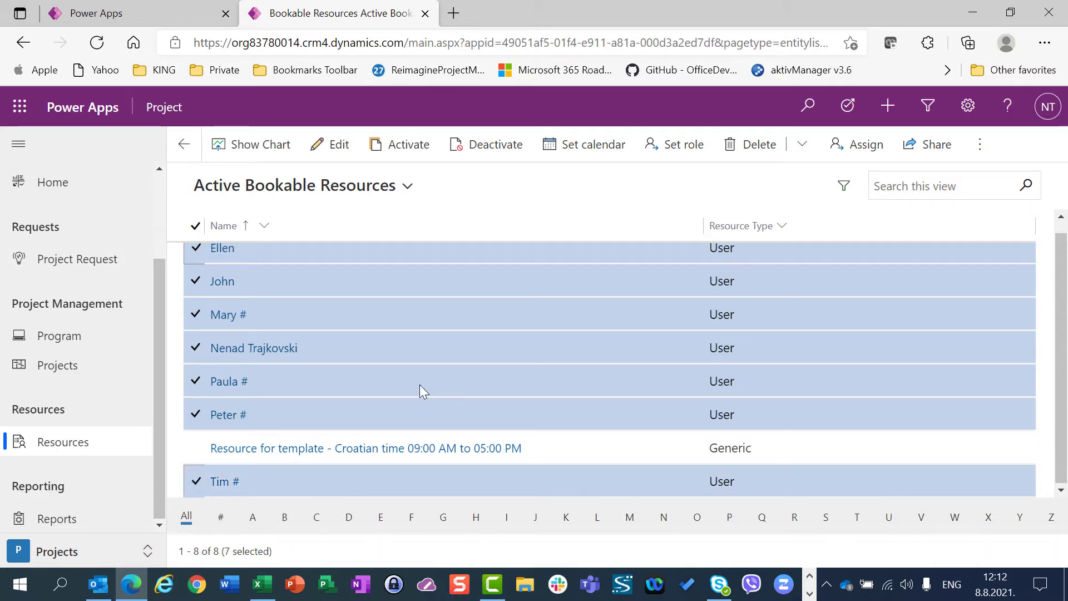
{"action": "mouse_move", "coordinate": [608, 135]}
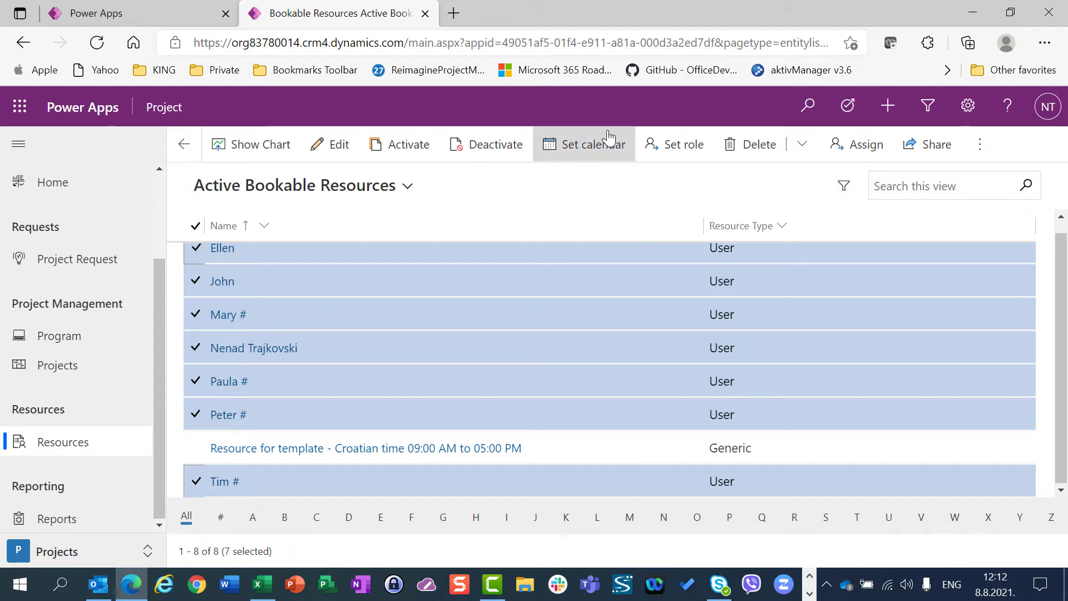
- Choose the Croatian timezone 09 AM–05 PM template via Set calendar for the seven resources
{"action": "left_click", "coordinate": [583, 144]}
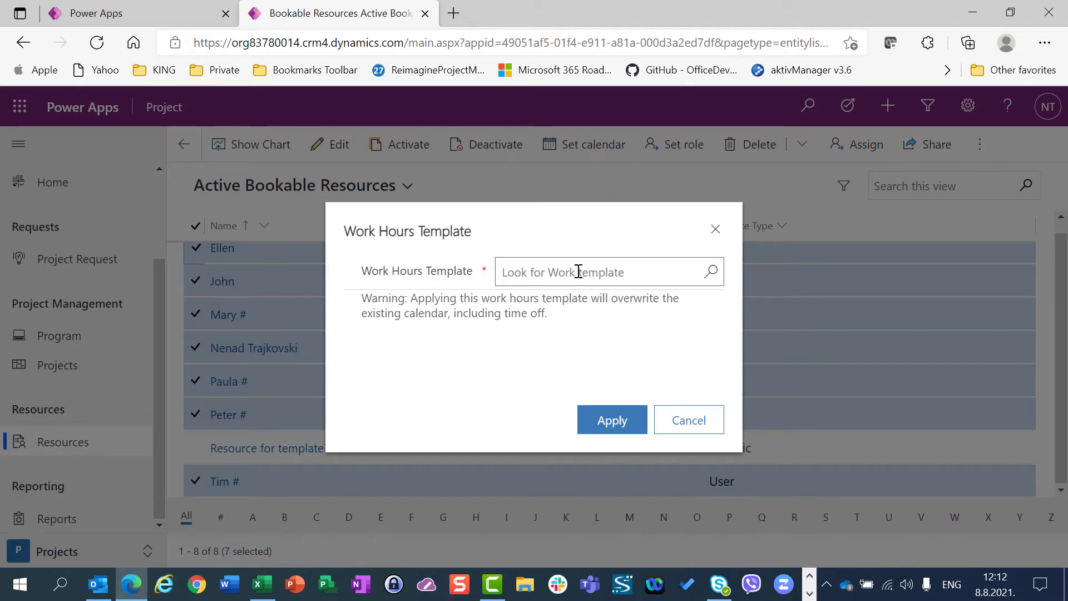
{"action": "left_click", "coordinate": [600, 271]}
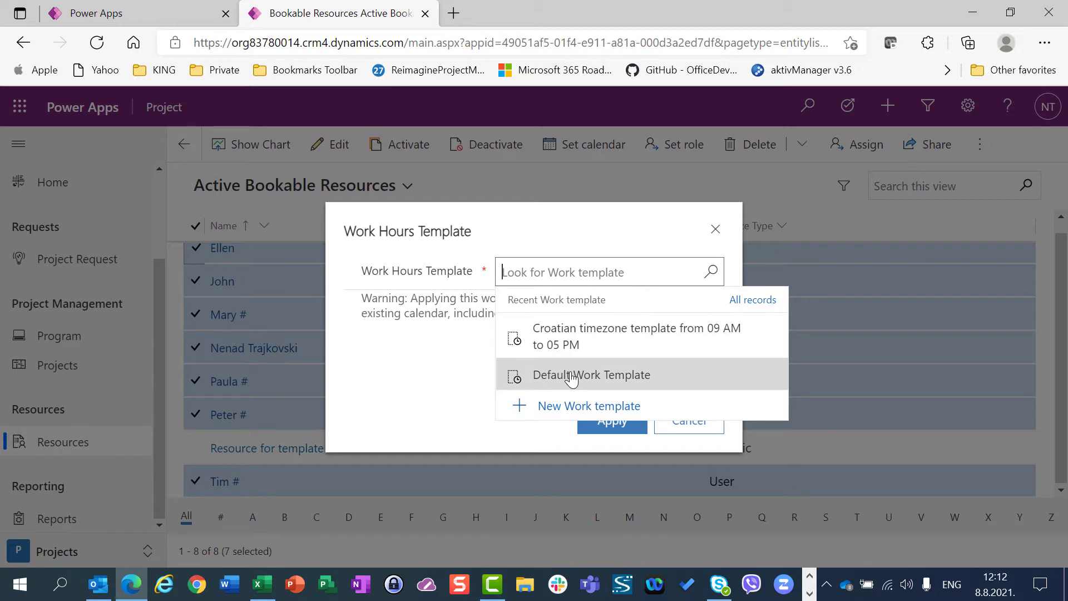
{"action": "mouse_move", "coordinate": [588, 405]}
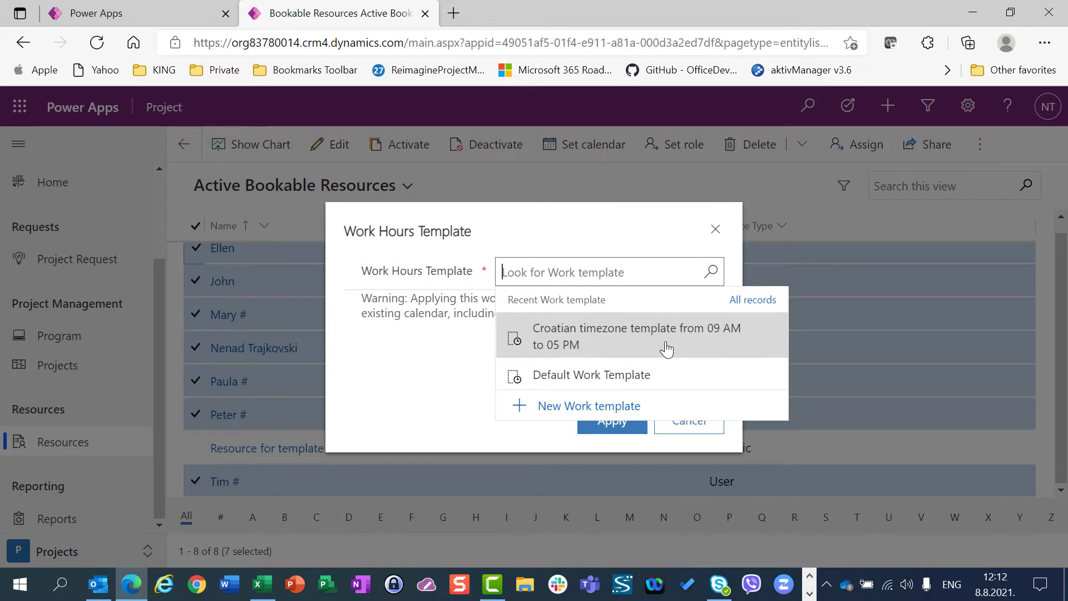
{"action": "left_click", "coordinate": [636, 336]}
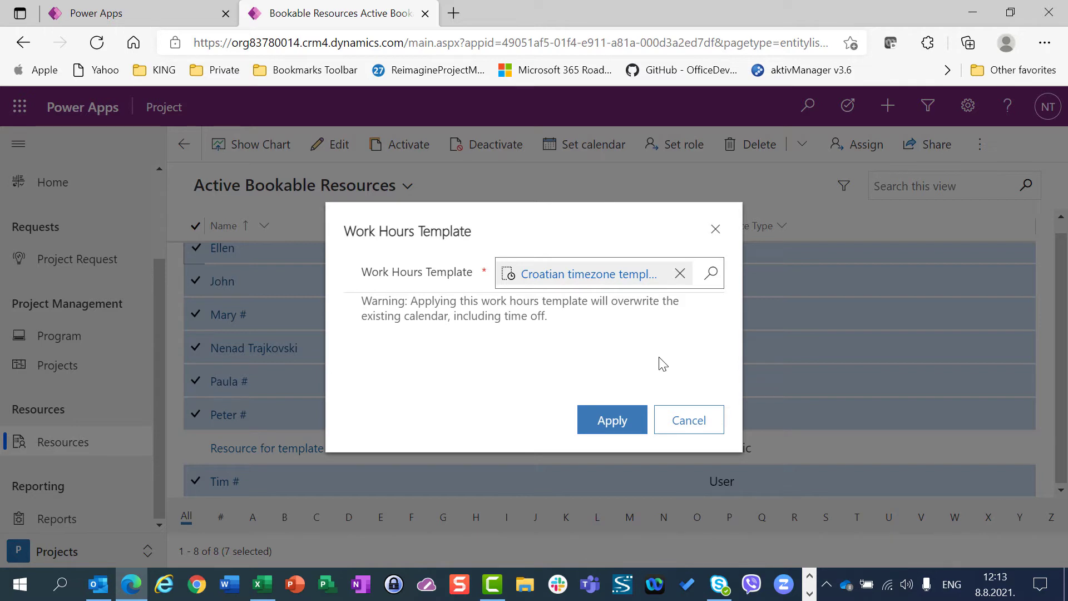
{"action": "mouse_move", "coordinate": [611, 419]}
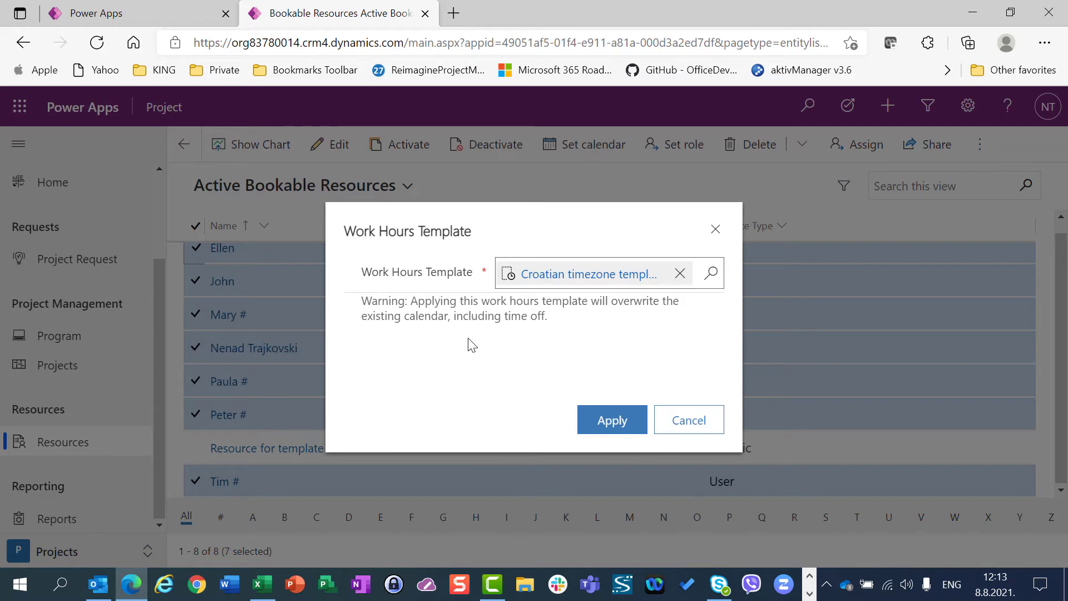
{"action": "mouse_move", "coordinate": [504, 334]}
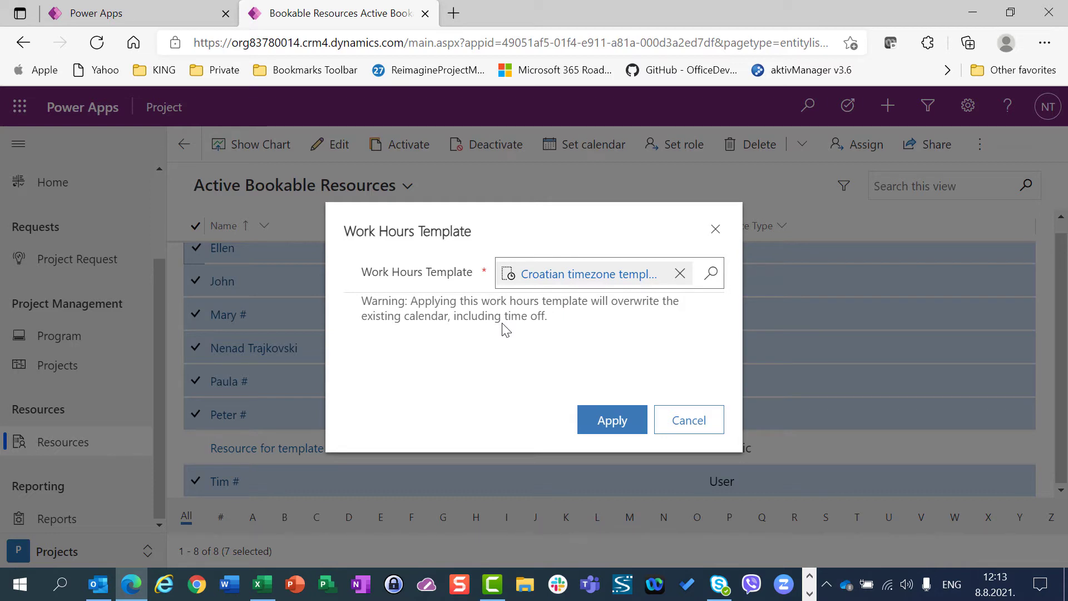
{"action": "mouse_move", "coordinate": [238, 244]}
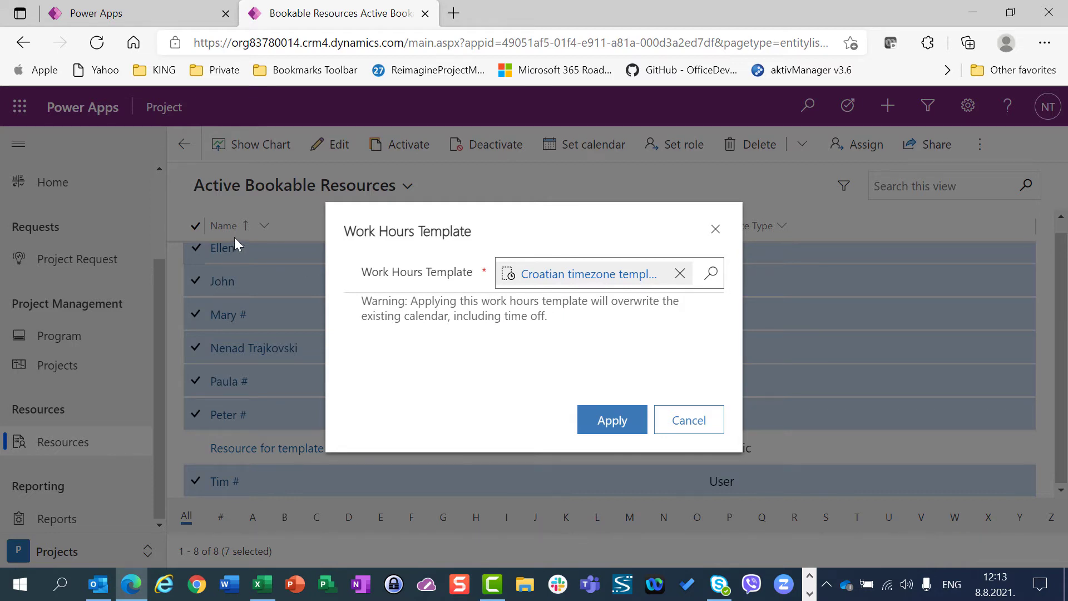
{"action": "mouse_move", "coordinate": [399, 346]}
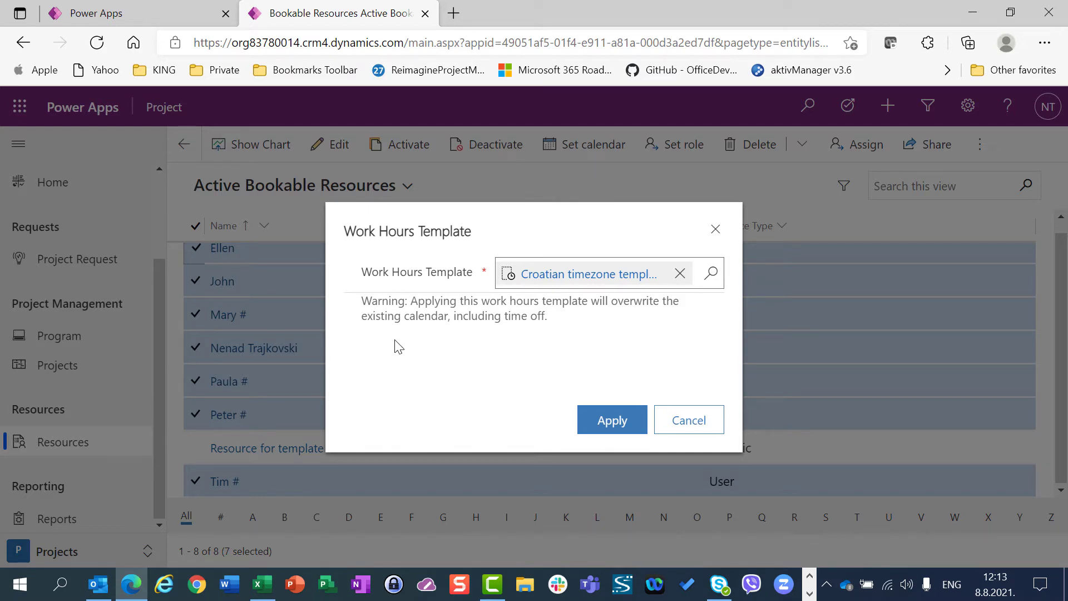
{"action": "mouse_move", "coordinate": [574, 291]}
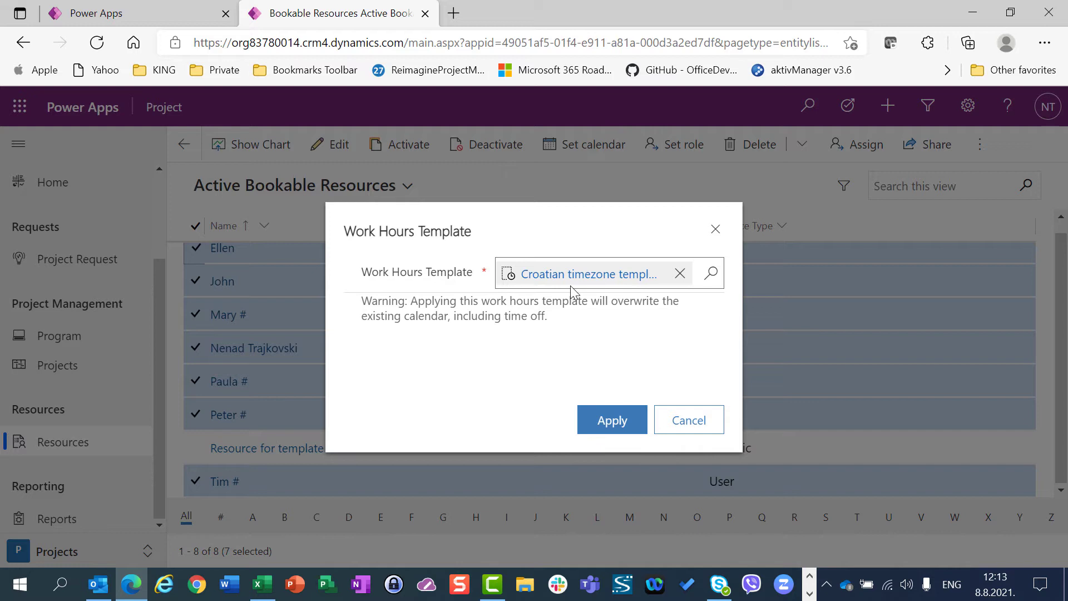
{"action": "mouse_move", "coordinate": [500, 341]}
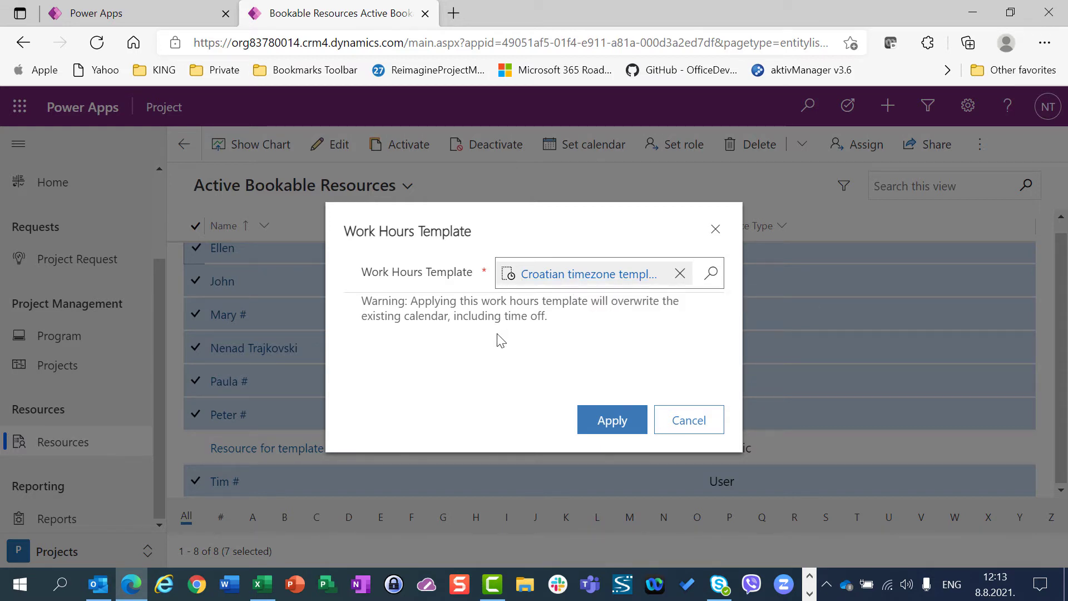
{"action": "mouse_move", "coordinate": [584, 274]}
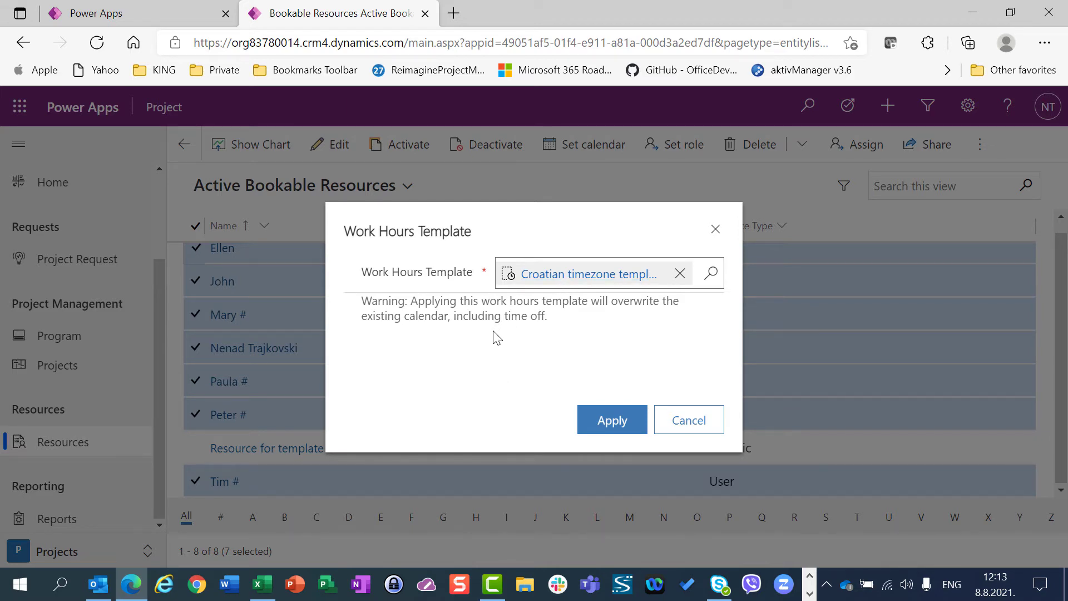
{"action": "mouse_move", "coordinate": [528, 430]}
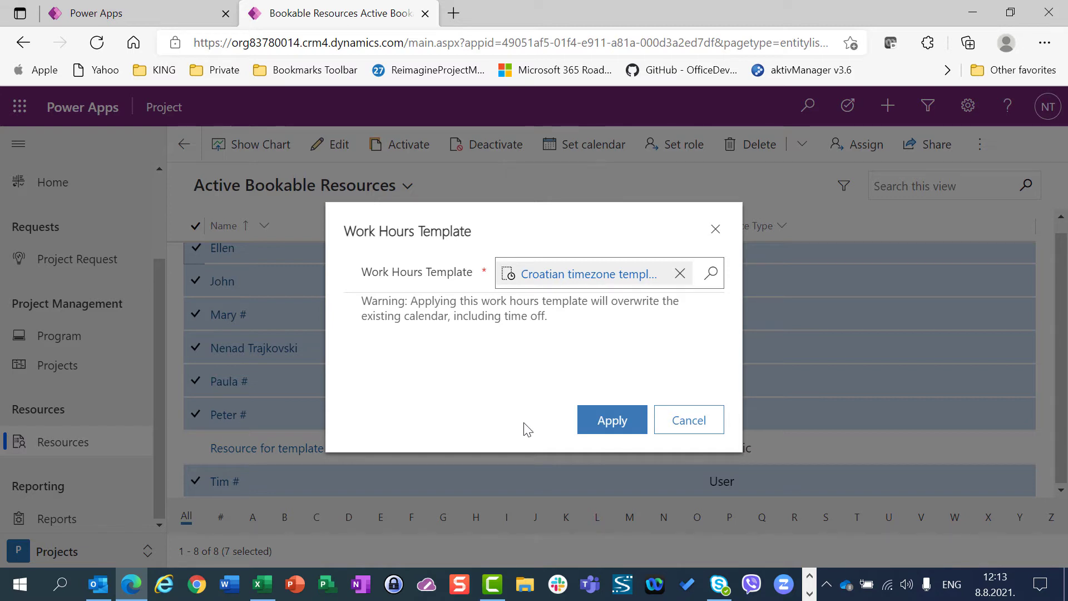
- Apply the Croatian template to the seven user resources and acknowledge the confirmation
{"action": "left_click", "coordinate": [611, 419]}
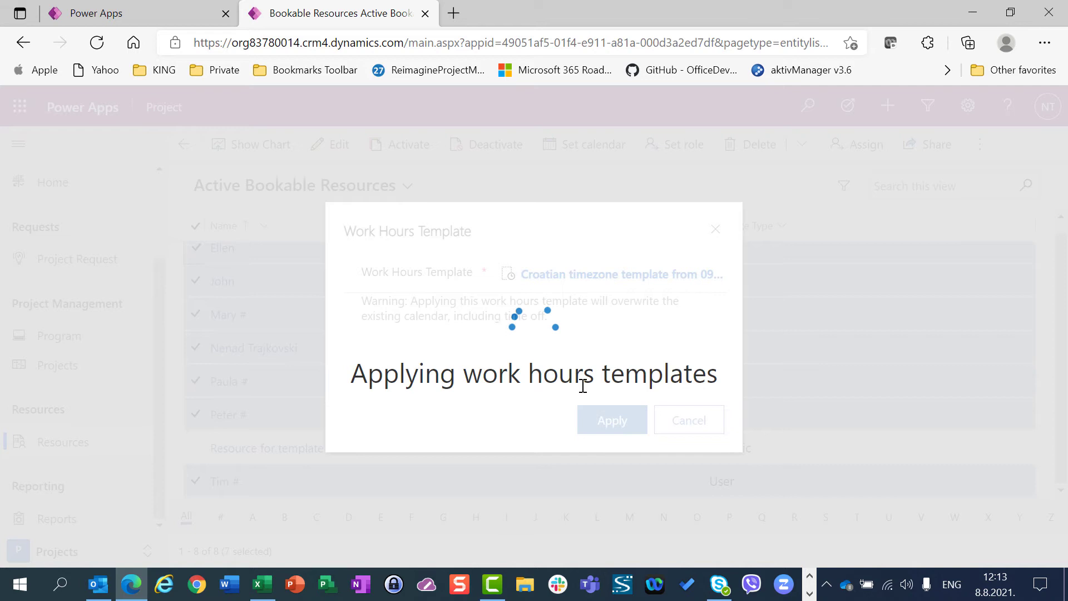
{"action": "left_click", "coordinate": [611, 420]}
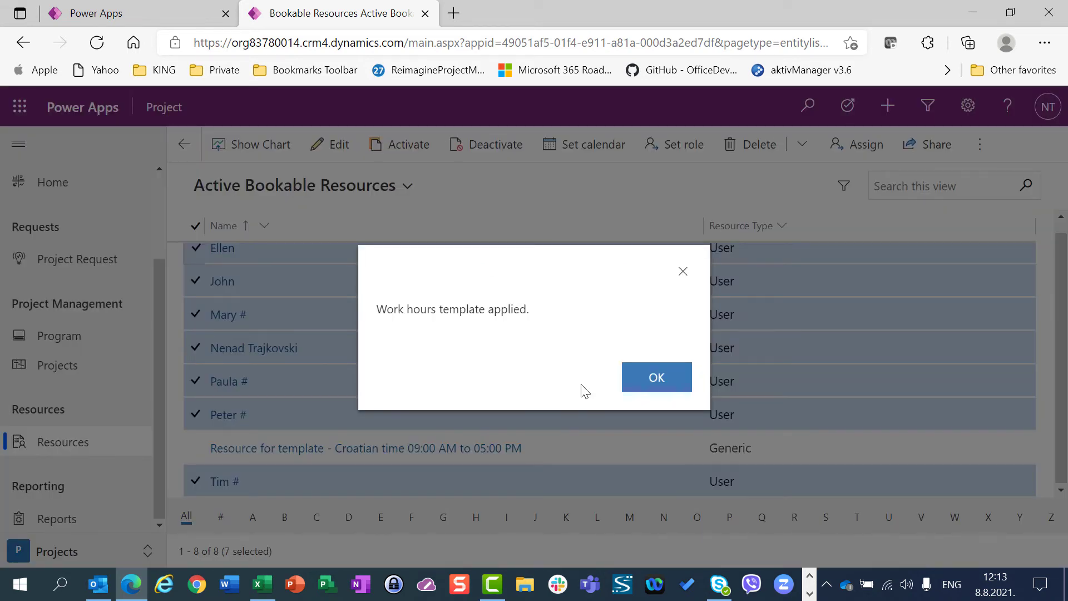
{"action": "left_click", "coordinate": [655, 377]}
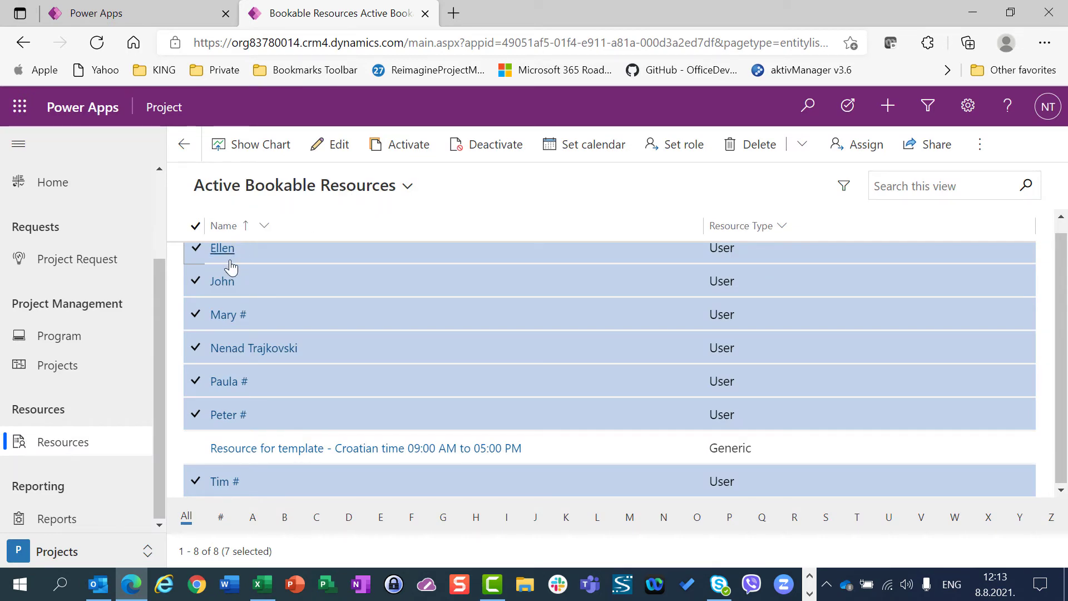
- View John's Monday August 2 recurring 9:00 AM–5:00 PM working entry series and cancel without changes
{"action": "left_click", "coordinate": [223, 281]}
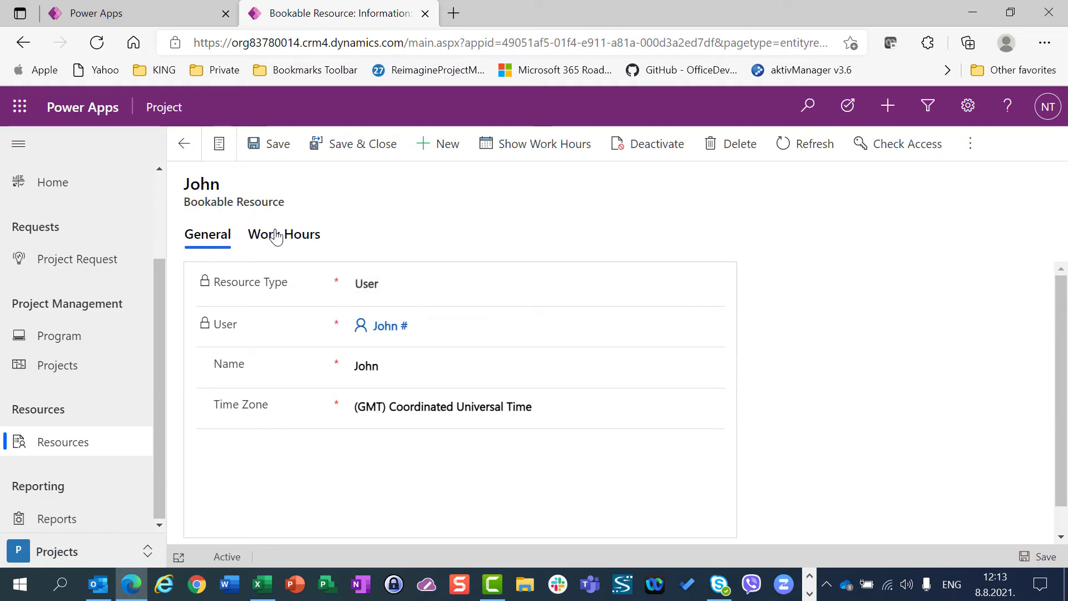
{"action": "left_click", "coordinate": [284, 234]}
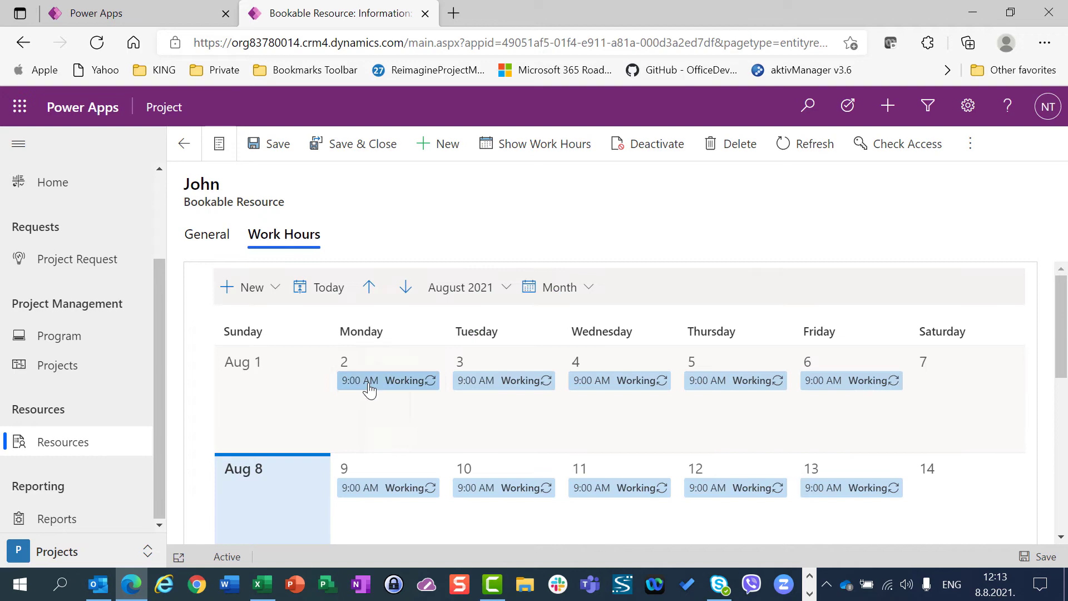
{"action": "left_click", "coordinate": [387, 381]}
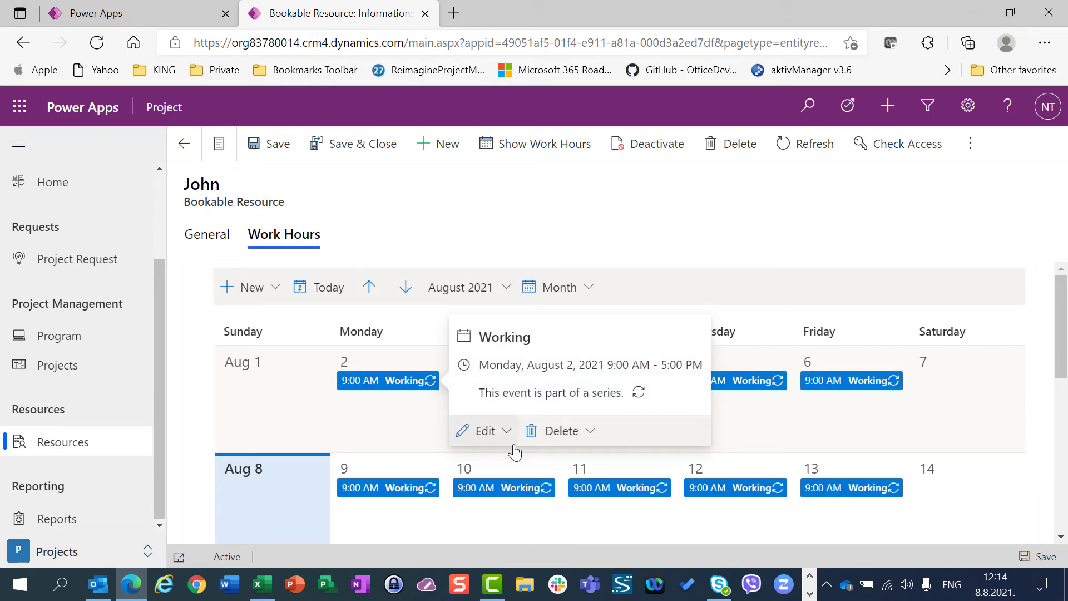
{"action": "left_click", "coordinate": [485, 431]}
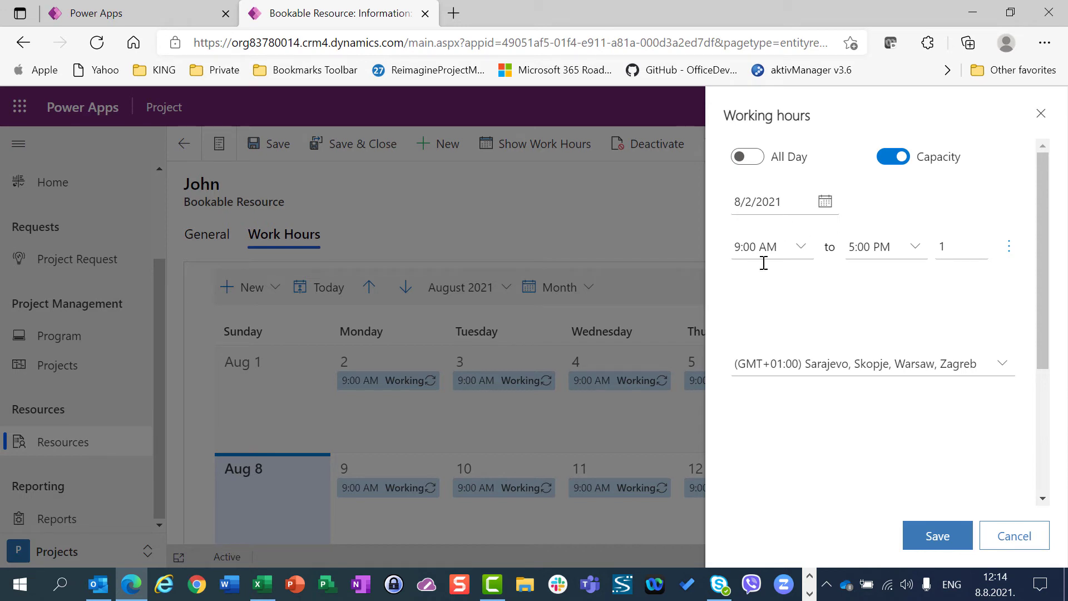
{"action": "left_click", "coordinate": [1012, 535]}
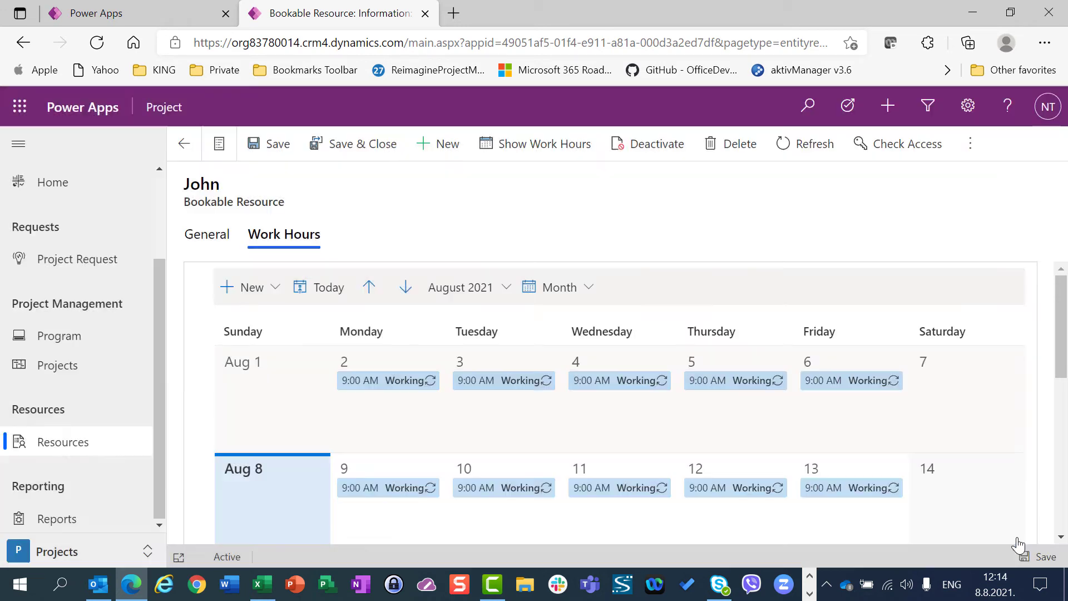
{"action": "mouse_move", "coordinate": [277, 144]}
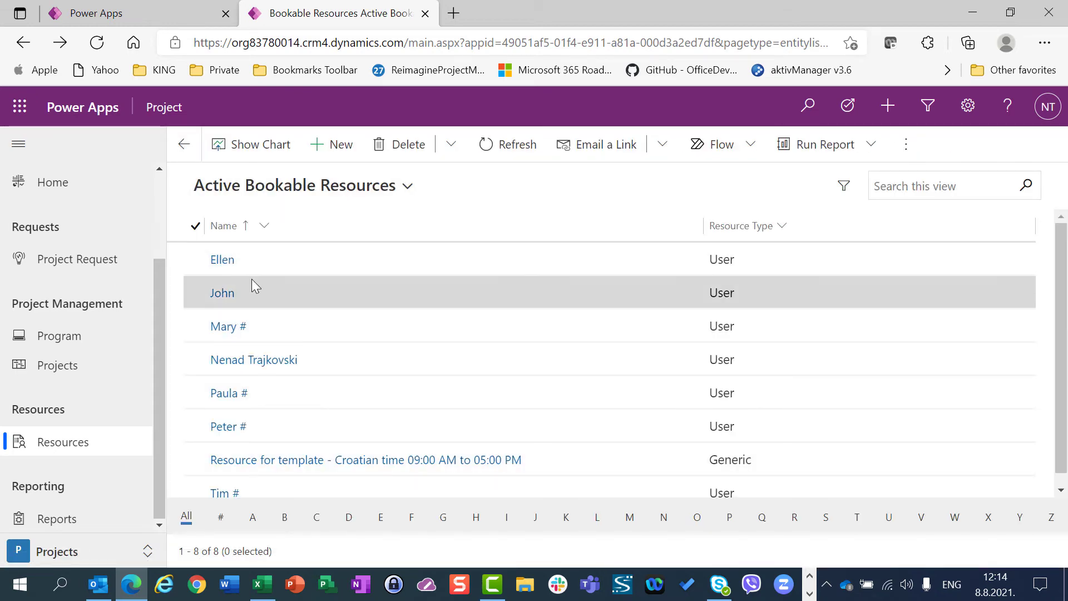
- Reopen John's record showing Coordinated Universal Time and bring up the app area switcher
{"action": "left_click", "coordinate": [222, 293]}
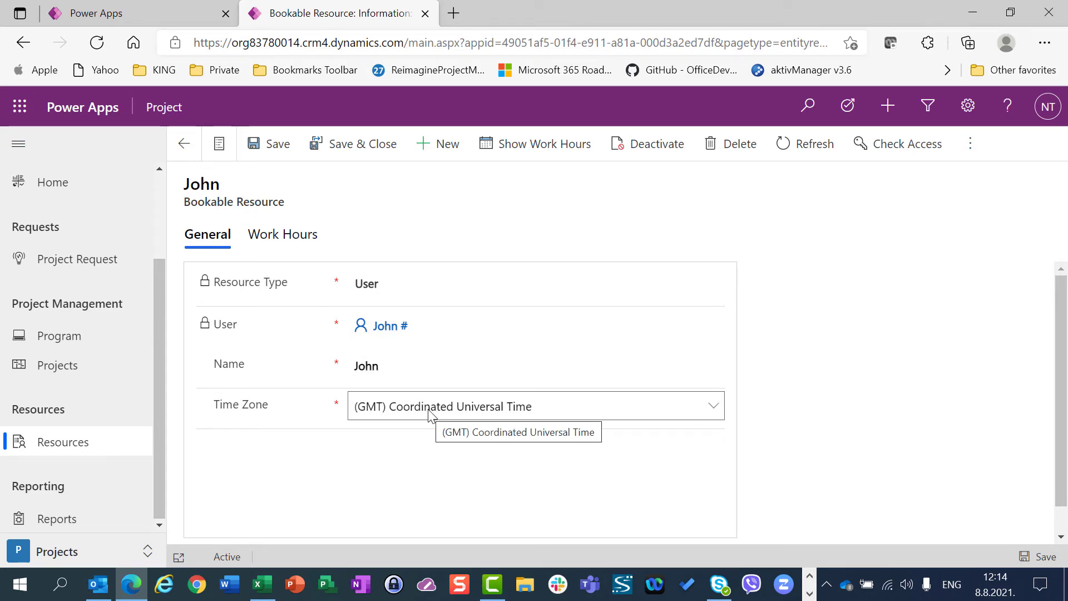
{"action": "left_click", "coordinate": [57, 550]}
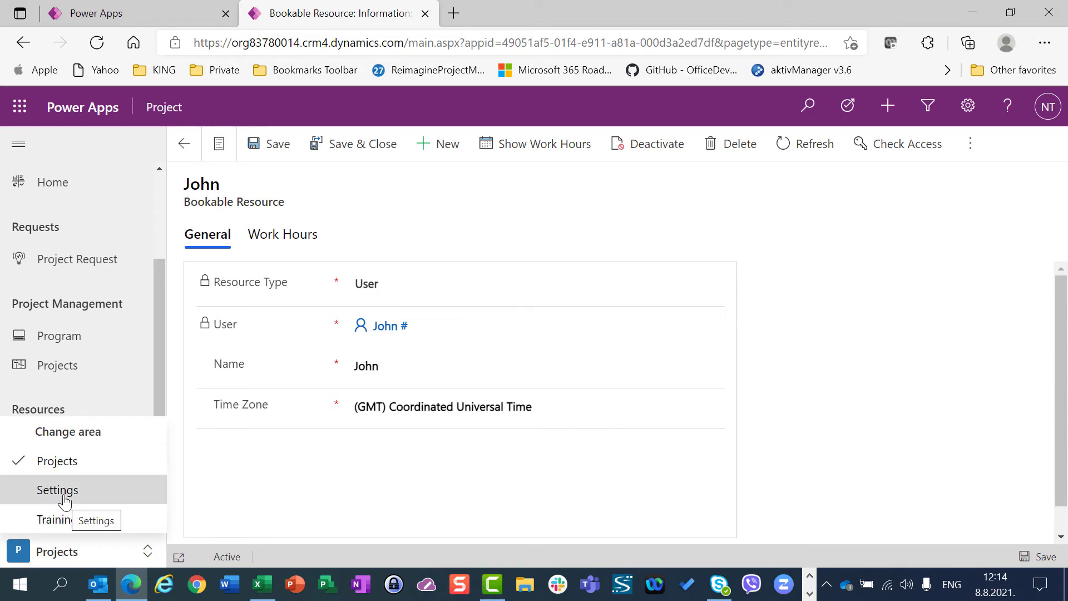
- From Settings' Calendar Templates, reach the Croatian template's resource showing GMT+01:00 Sarajevo, Skopje, Warsaw, Zagreb
{"action": "left_click", "coordinate": [56, 489]}
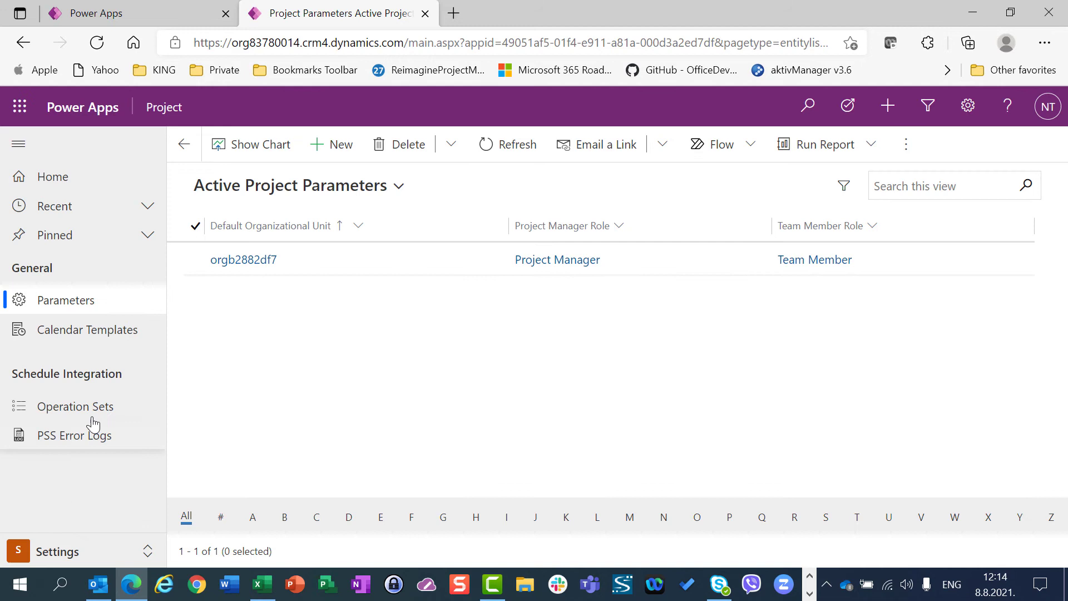
{"action": "left_click", "coordinate": [87, 330]}
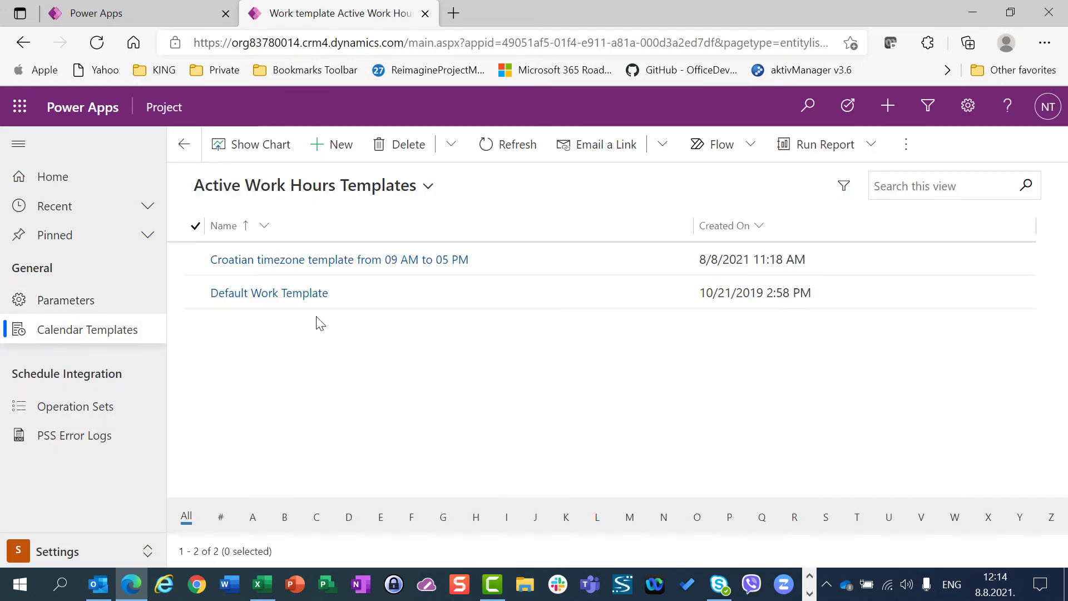
{"action": "left_click", "coordinate": [338, 260]}
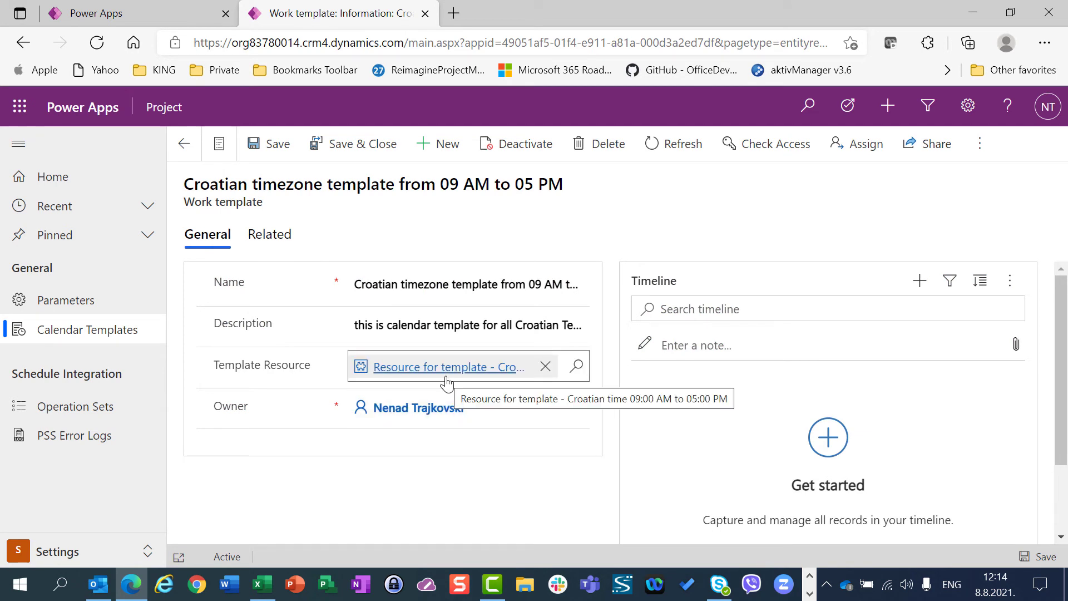
{"action": "left_click", "coordinate": [442, 366]}
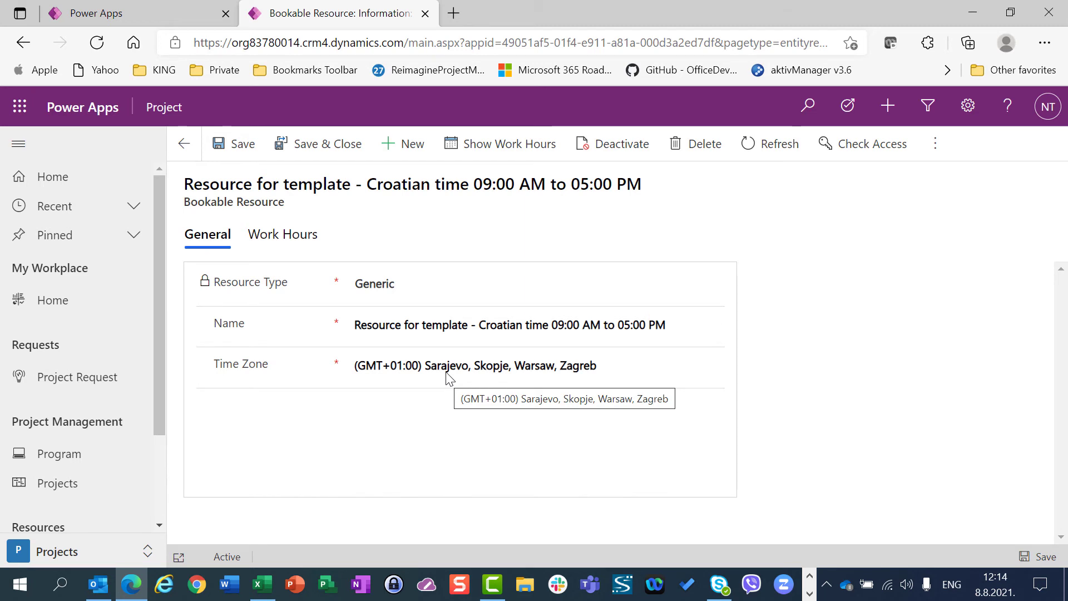
{"action": "mouse_move", "coordinate": [454, 383]}
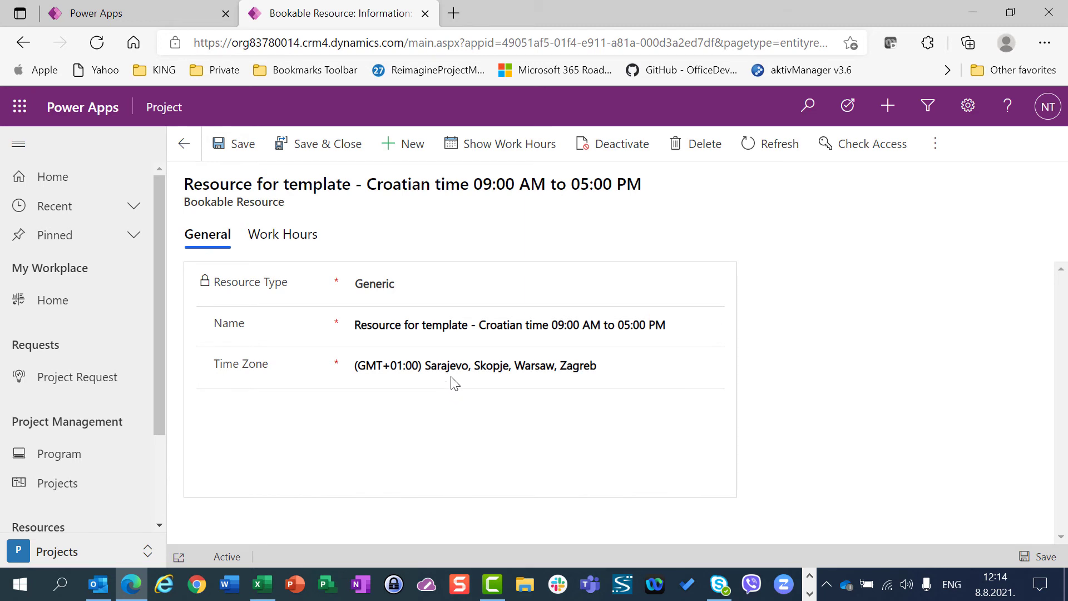
{"action": "left_click", "coordinate": [477, 365]}
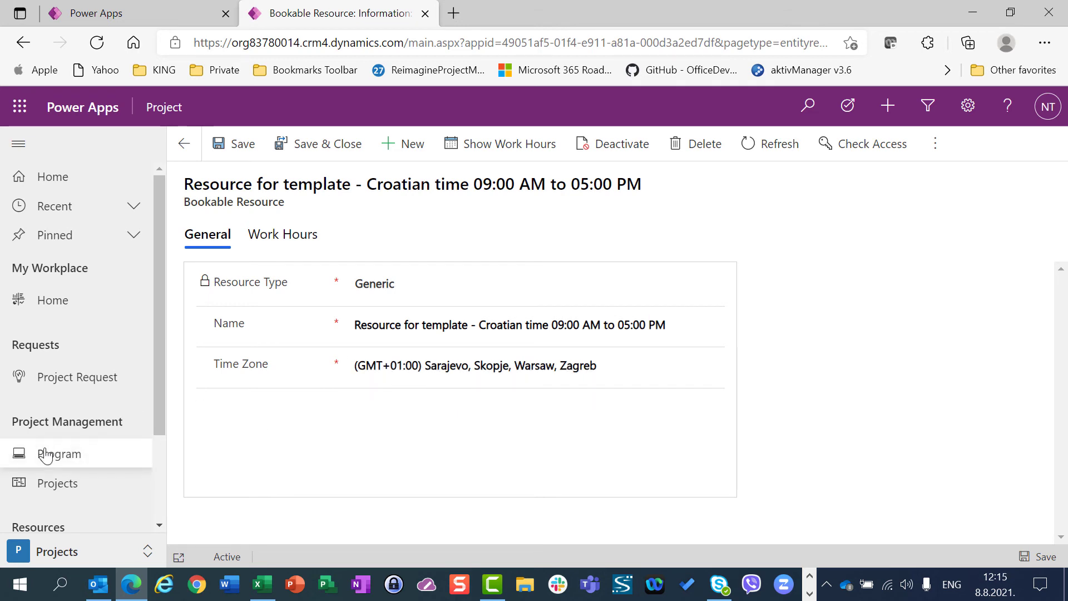
{"action": "mouse_move", "coordinate": [66, 471]}
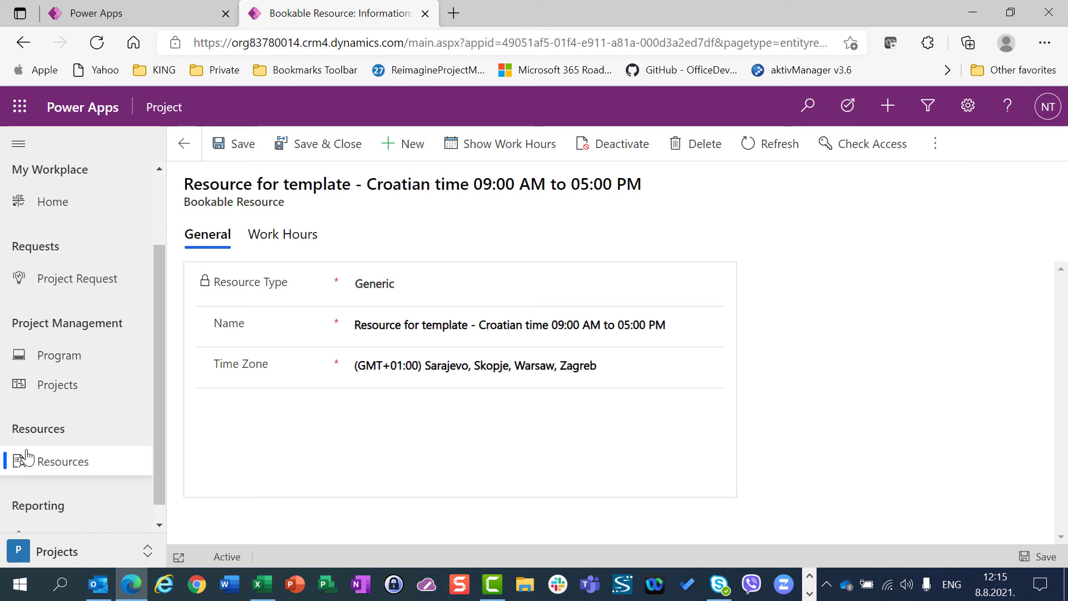
- Give John the (GMT+01:00) Sarajevo, Skopje, Warsaw, Zagreb zone and save and close his record
{"action": "left_click", "coordinate": [183, 143]}
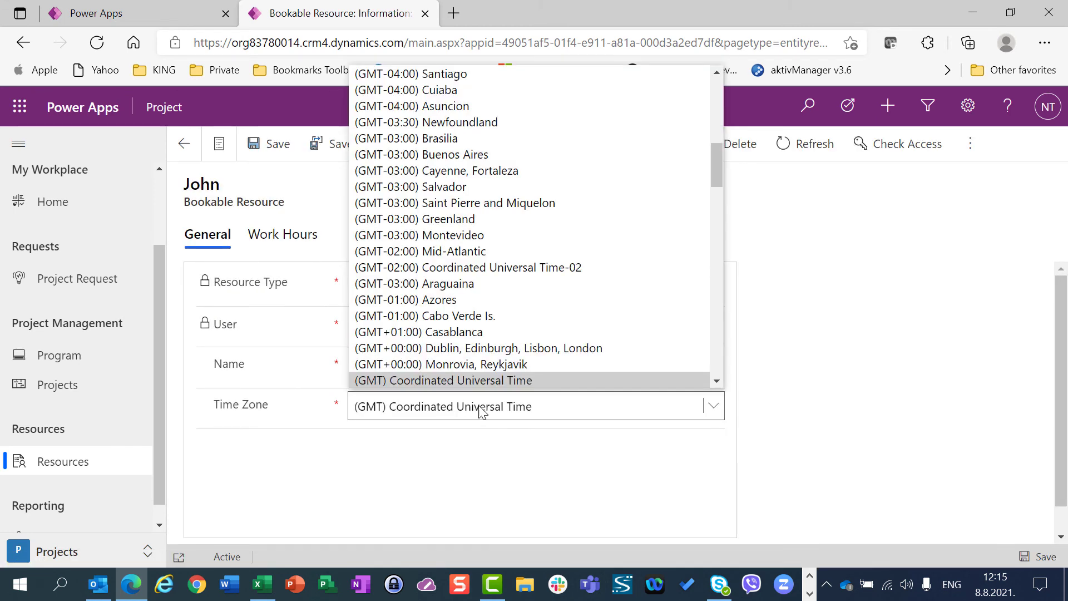
{"action": "scroll", "scroll_direction": "down", "scroll_amount": 3}
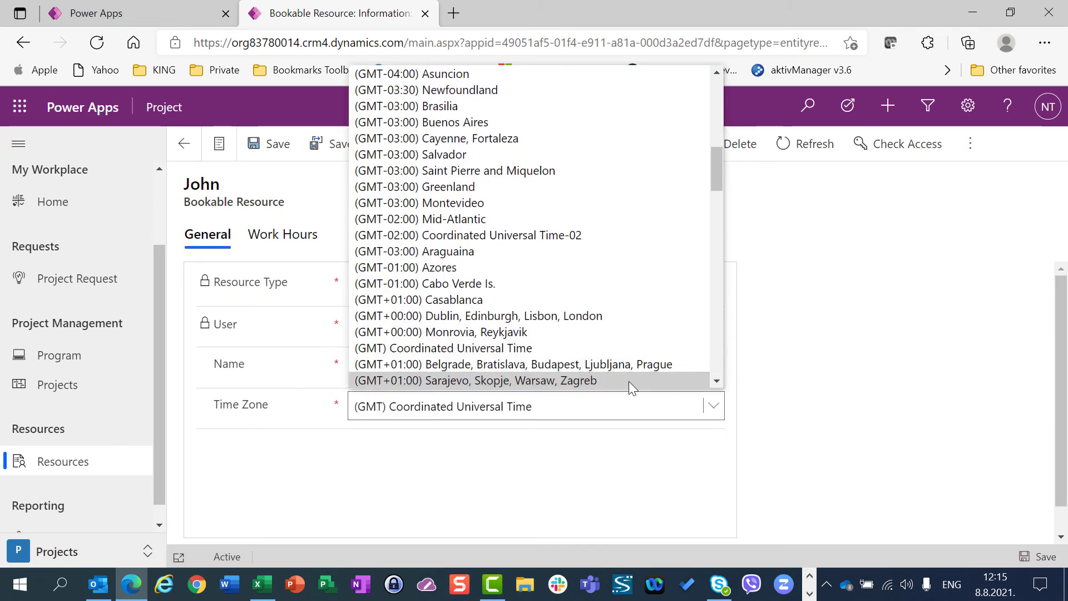
{"action": "left_click", "coordinate": [475, 381]}
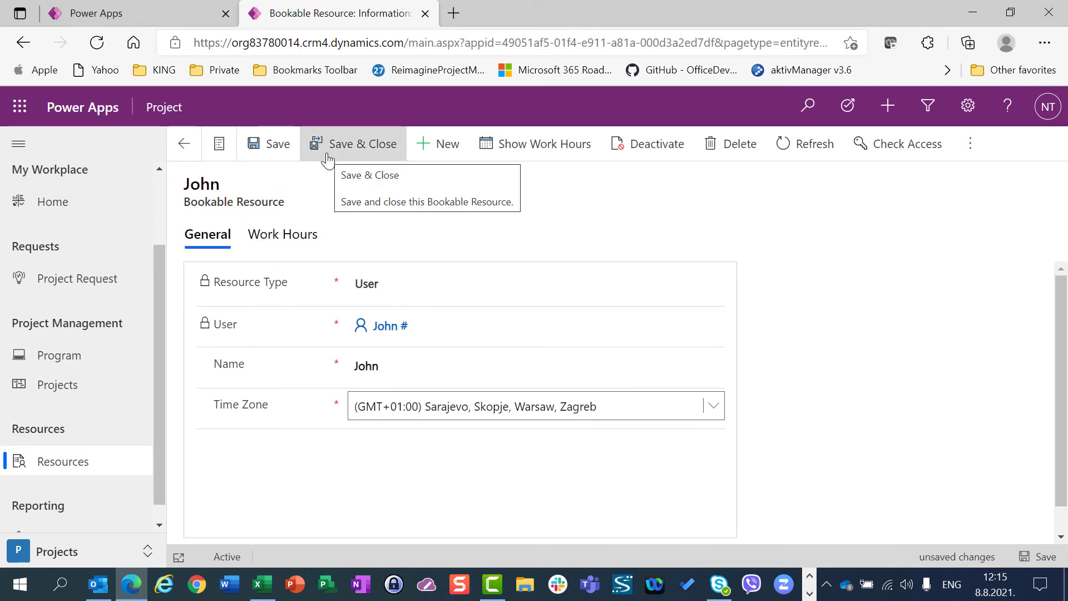
{"action": "left_click", "coordinate": [362, 144]}
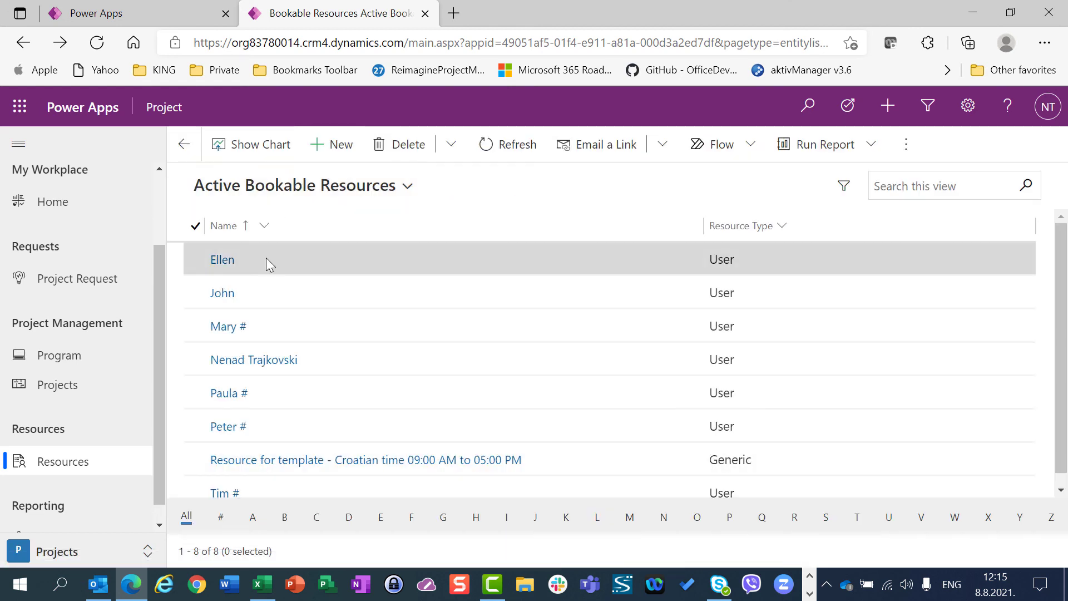
- Give Ellen the (GMT+01:00) Belgrade, Bratislava, Budapest, Ljubljana, Prague zone and save and close
{"action": "left_click", "coordinate": [222, 259]}
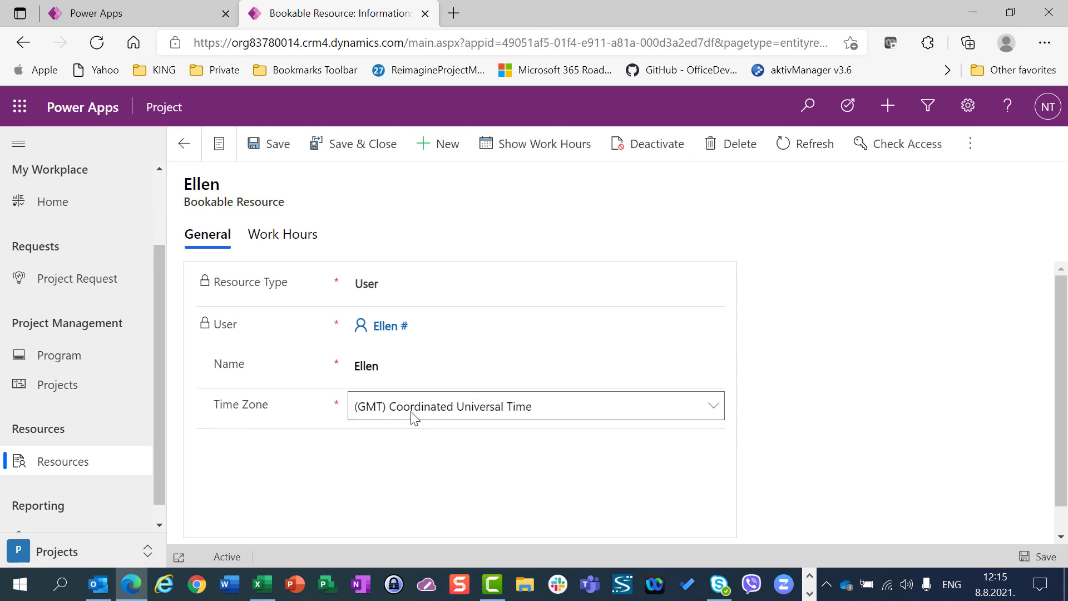
{"action": "left_click", "coordinate": [712, 404]}
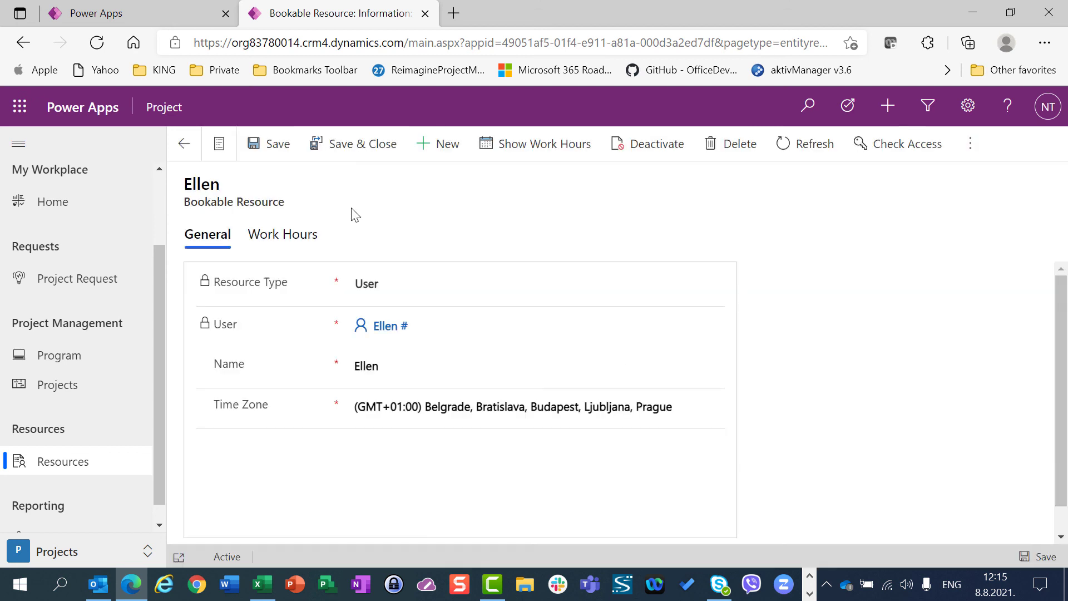
{"action": "left_click", "coordinate": [183, 143]}
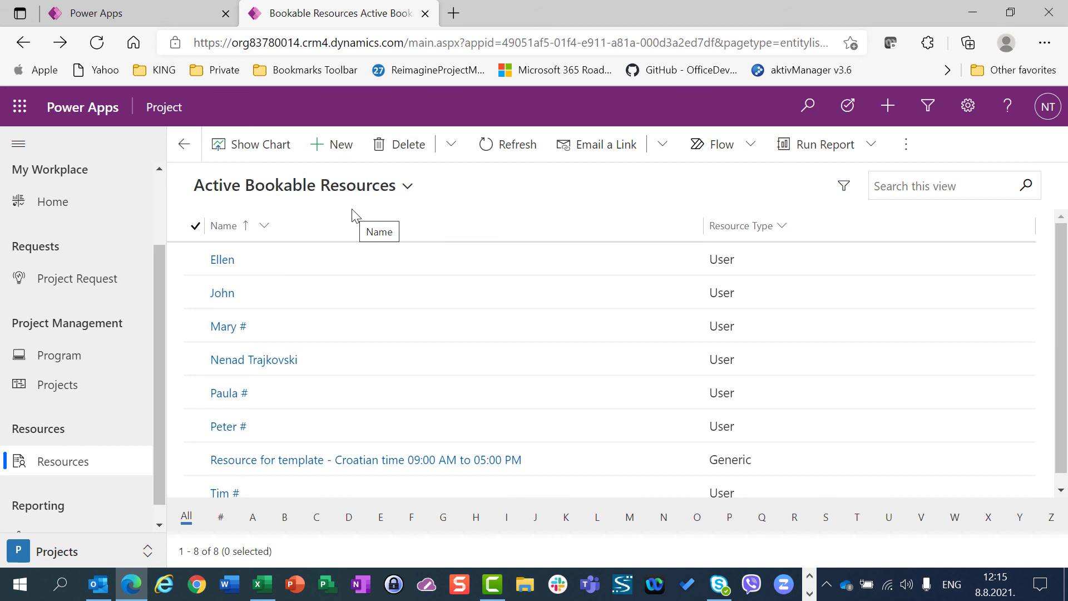
{"action": "mouse_move", "coordinate": [222, 292]}
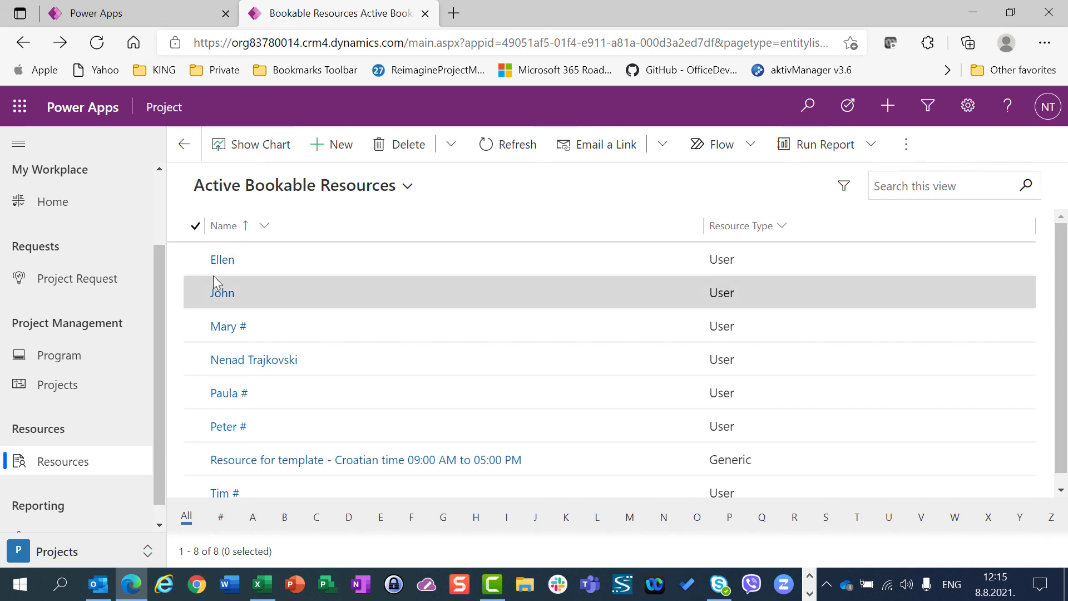
{"action": "mouse_move", "coordinate": [508, 359]}
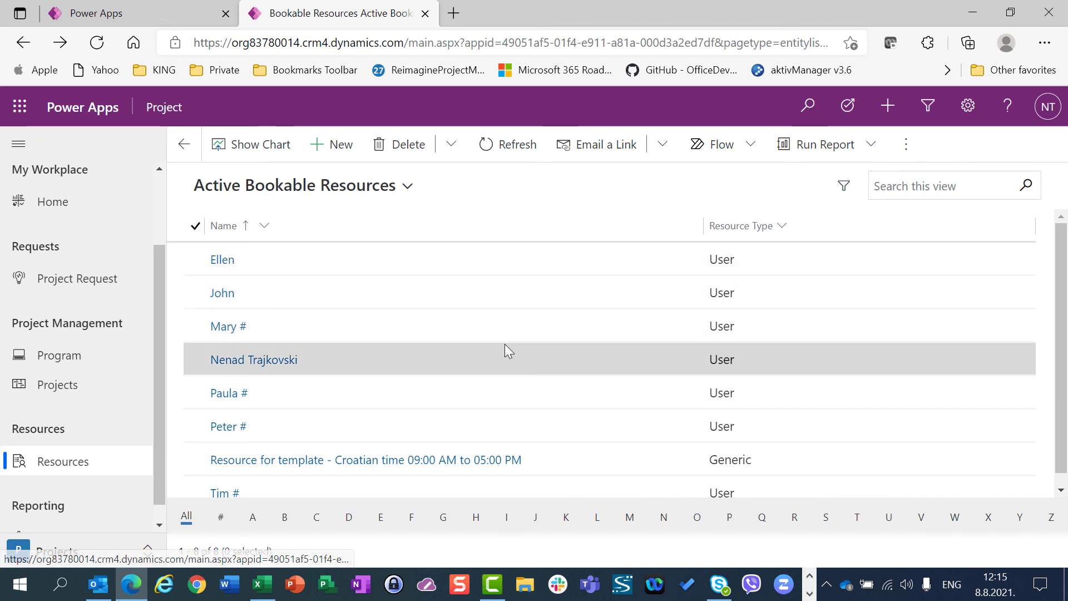
{"action": "mouse_move", "coordinate": [519, 338]}
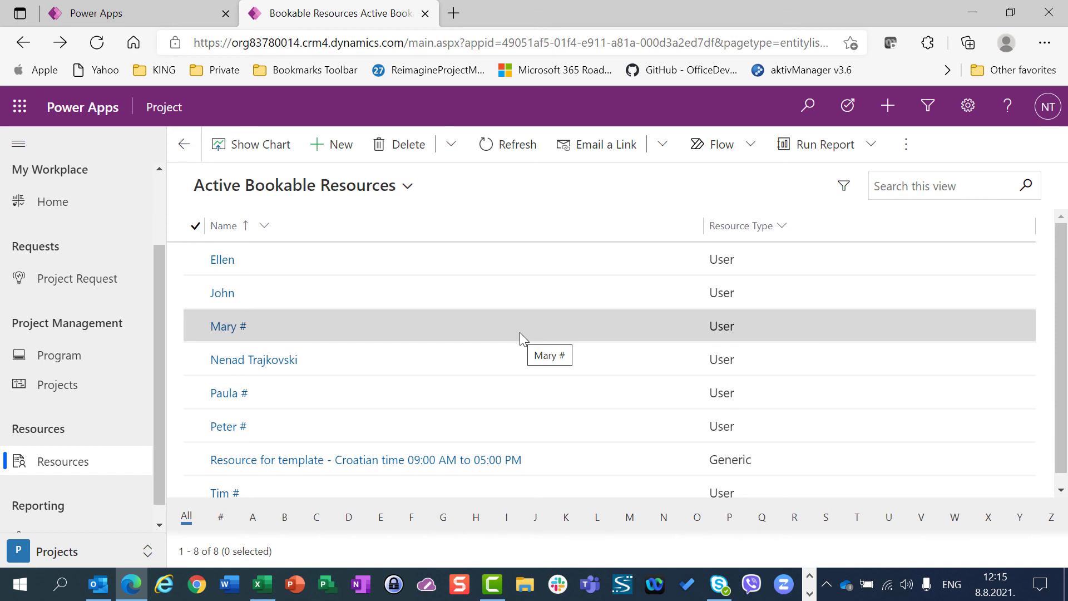